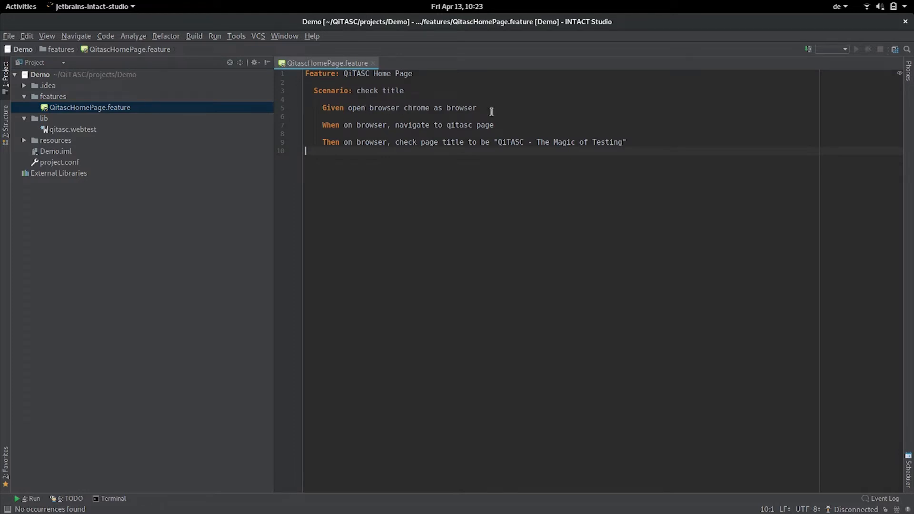
pyautogui.moveTo(504, 127)
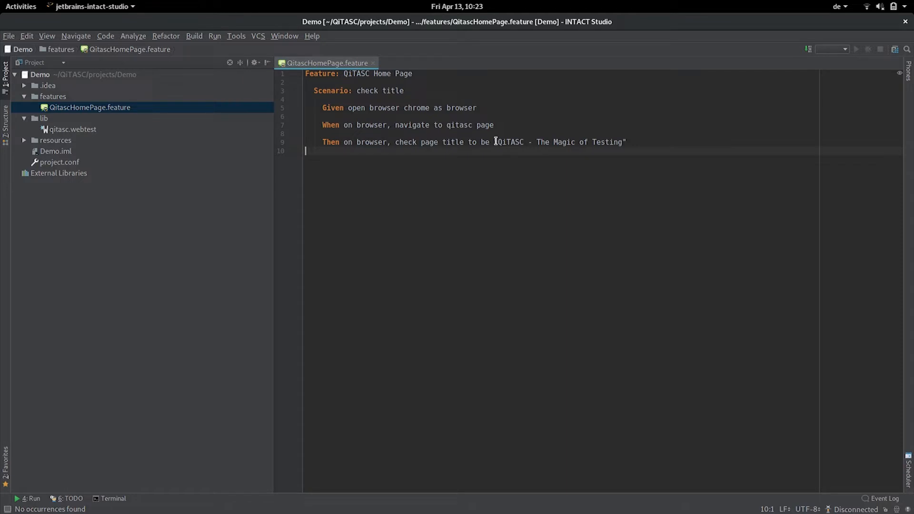
# - Select the Demo root node in the Project tool window
pyautogui.click(40, 74)
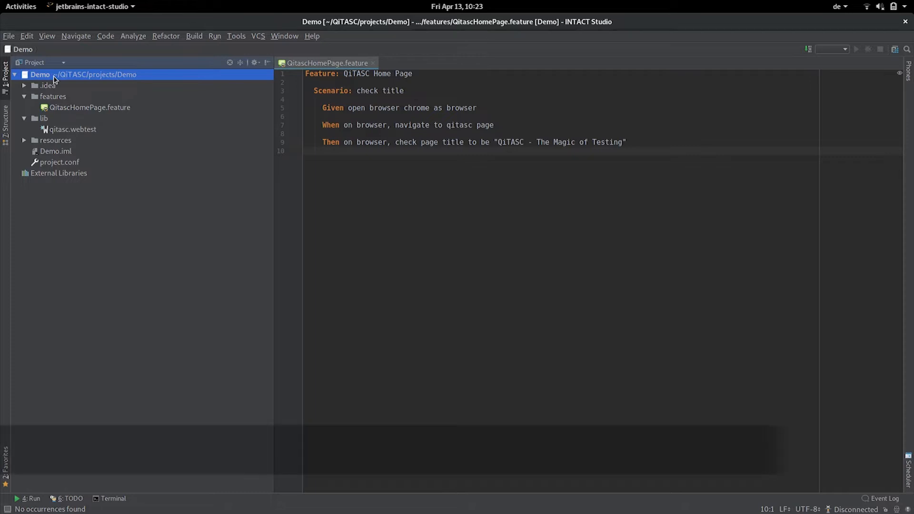
pyautogui.press('F4')
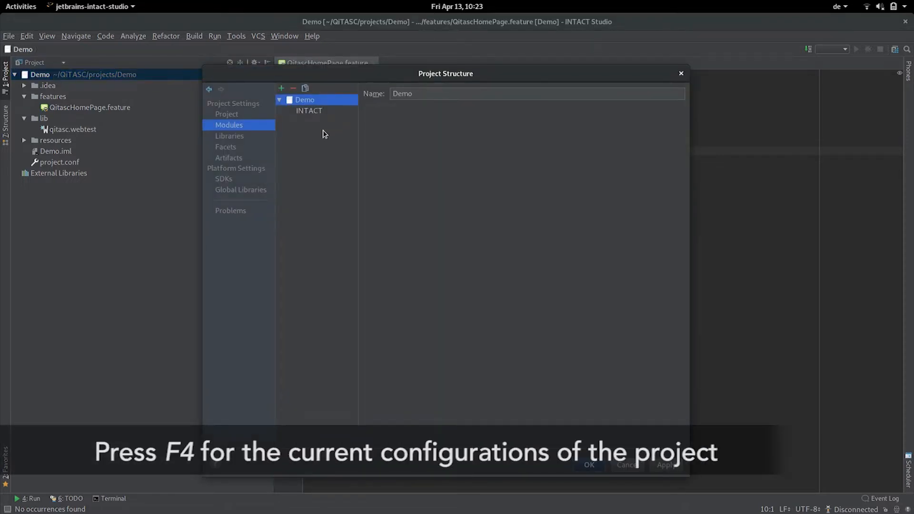
pyautogui.click(308, 110)
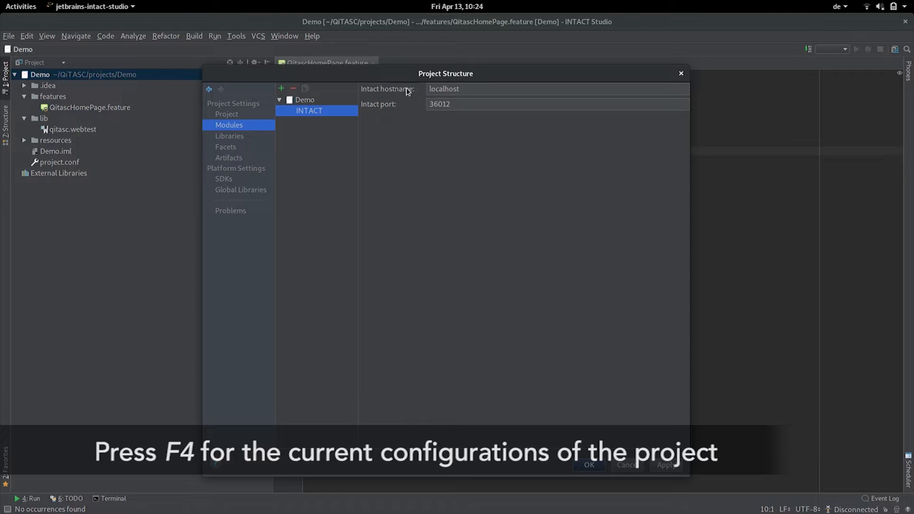
pyautogui.moveTo(466, 98)
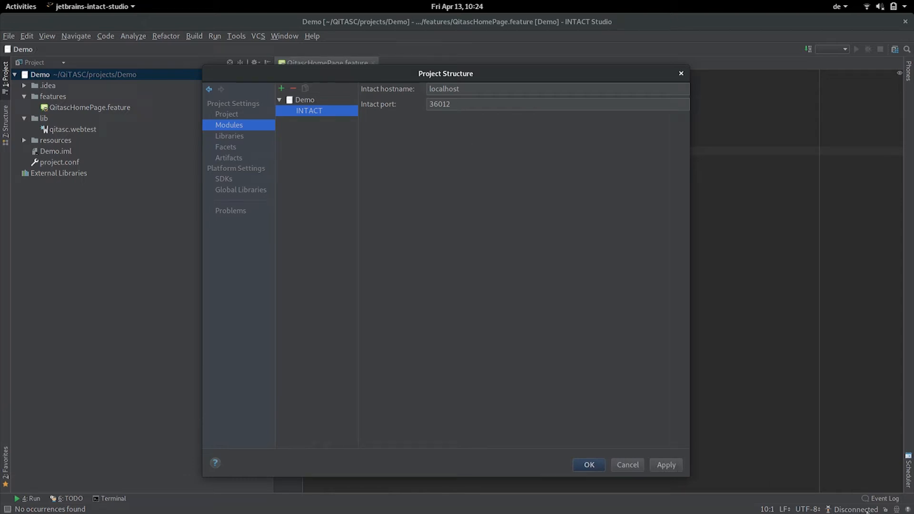
pyautogui.moveTo(626, 466)
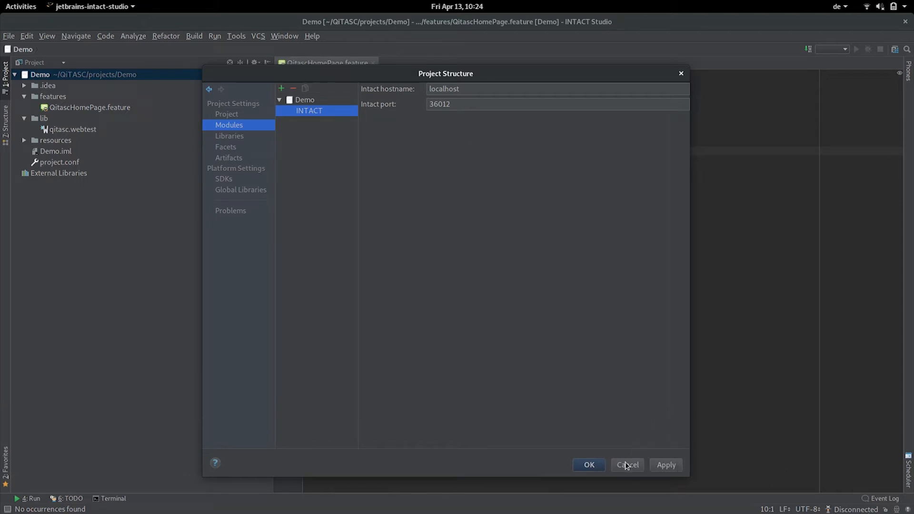
pyautogui.click(627, 464)
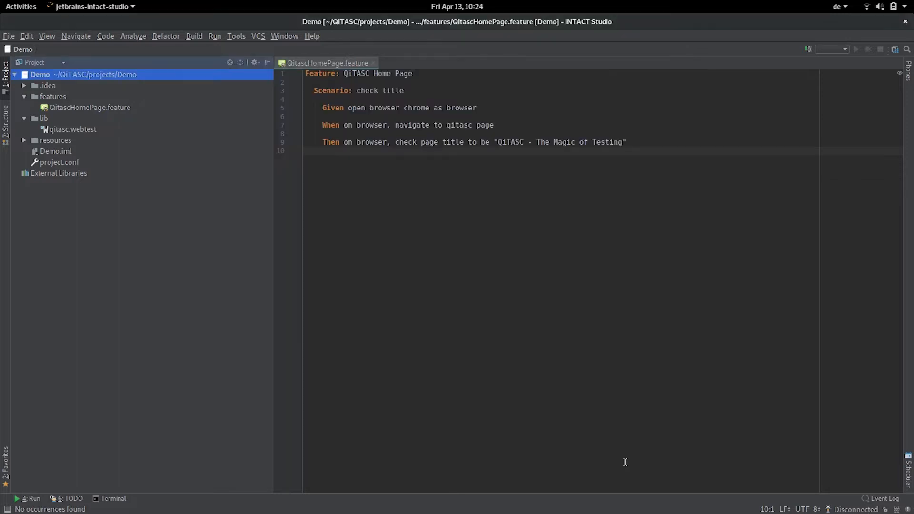